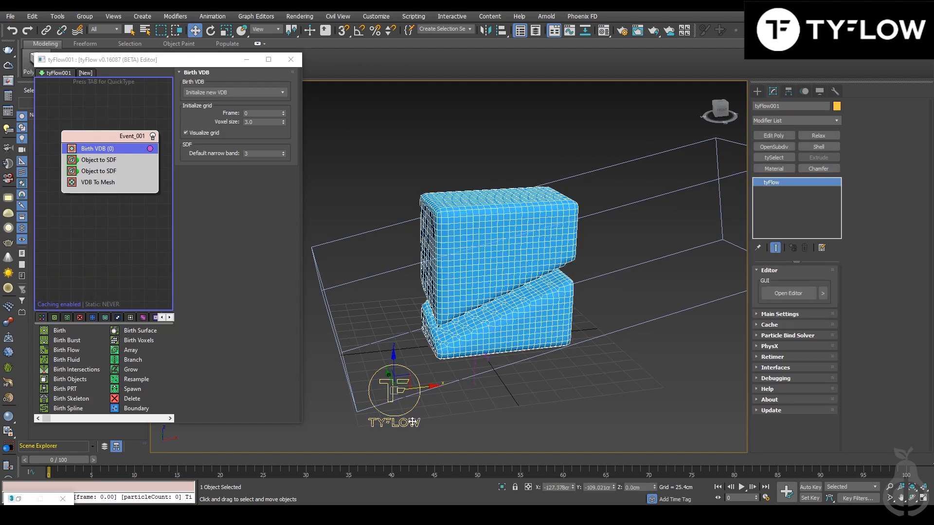
Step: Add a tySelect modifier to the tyFlow mesh and set it to select whole elements
left_click(773, 157)
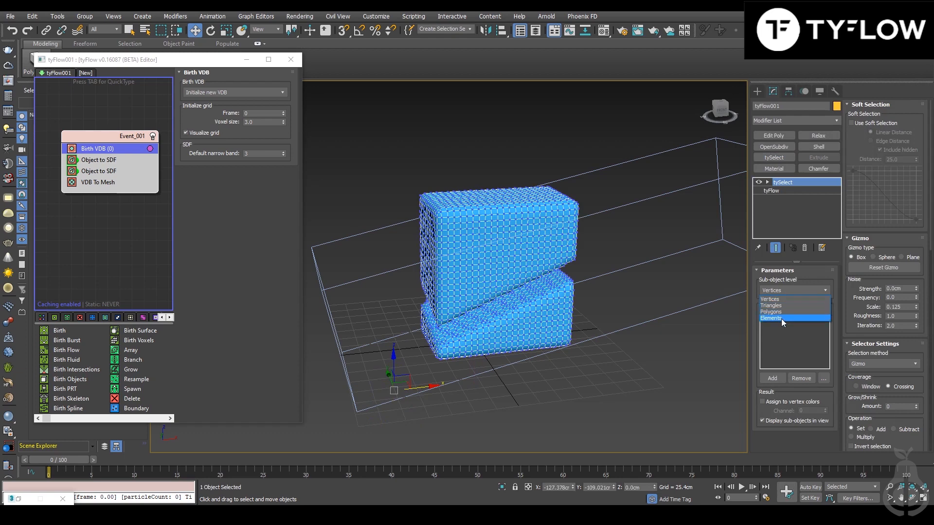
left_click(770, 318)
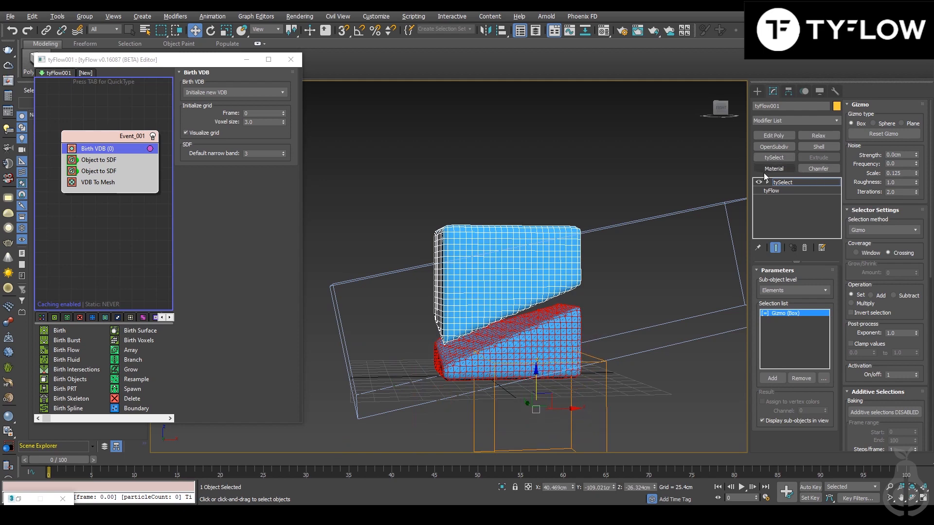
Step: Add a Material modifier giving the lower wedge material ID 2, then orbit to inspect it
left_click(772, 181)
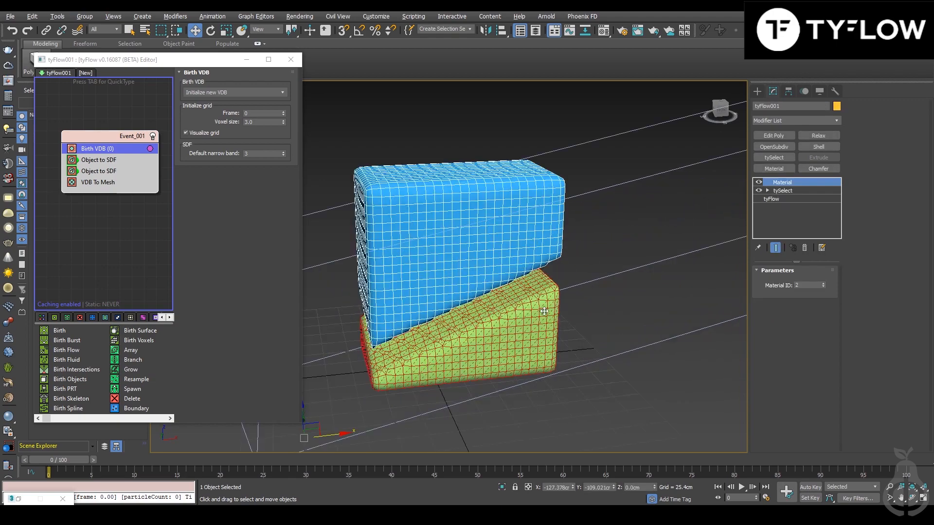
left_click_drag(541, 310, 488, 334)
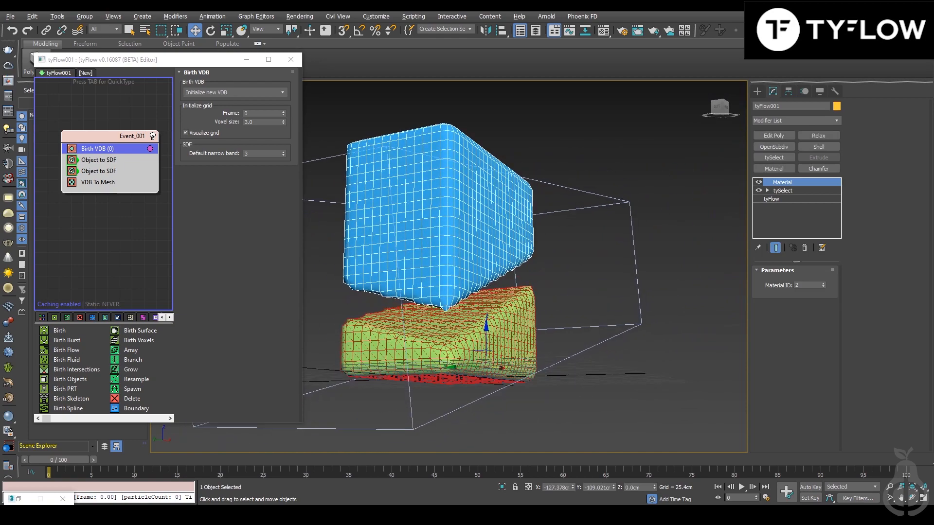